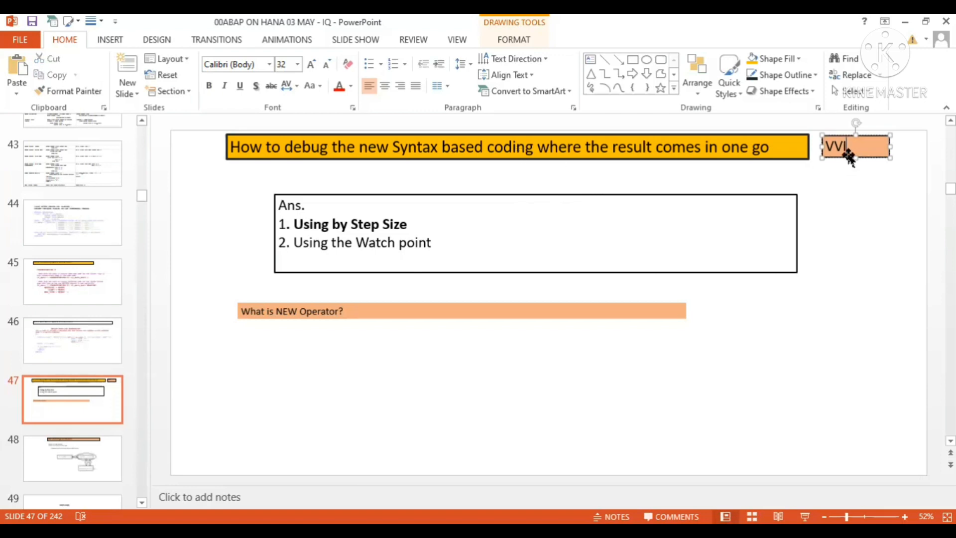
After selecting the VVI tag and debugging heading, view slide 39's condition operator code.
click(512, 147)
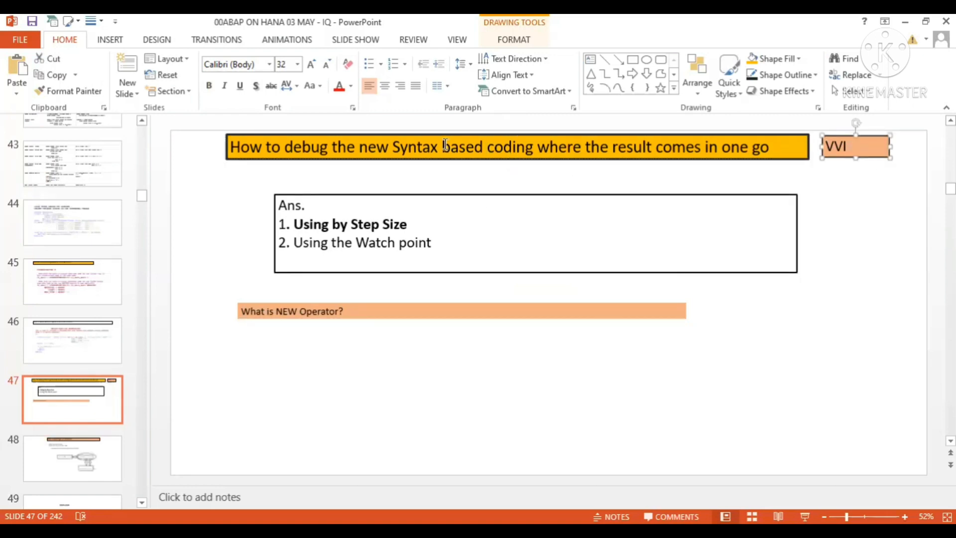
click(512, 148)
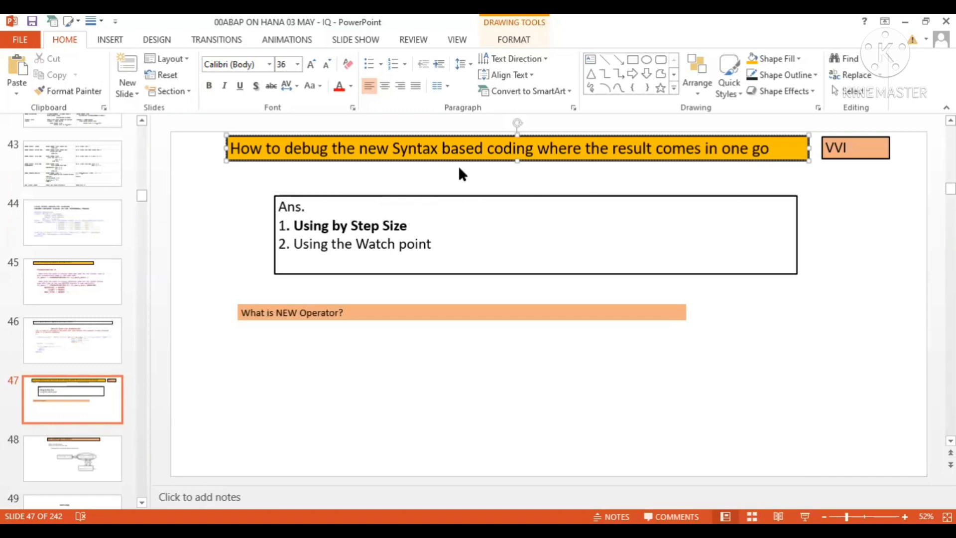
mouse_move(757, 163)
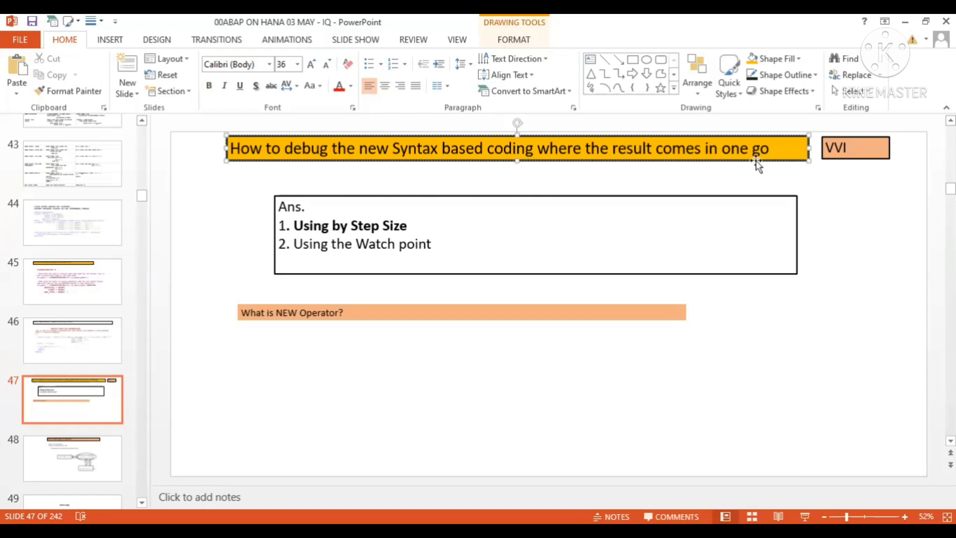
mouse_move(239, 380)
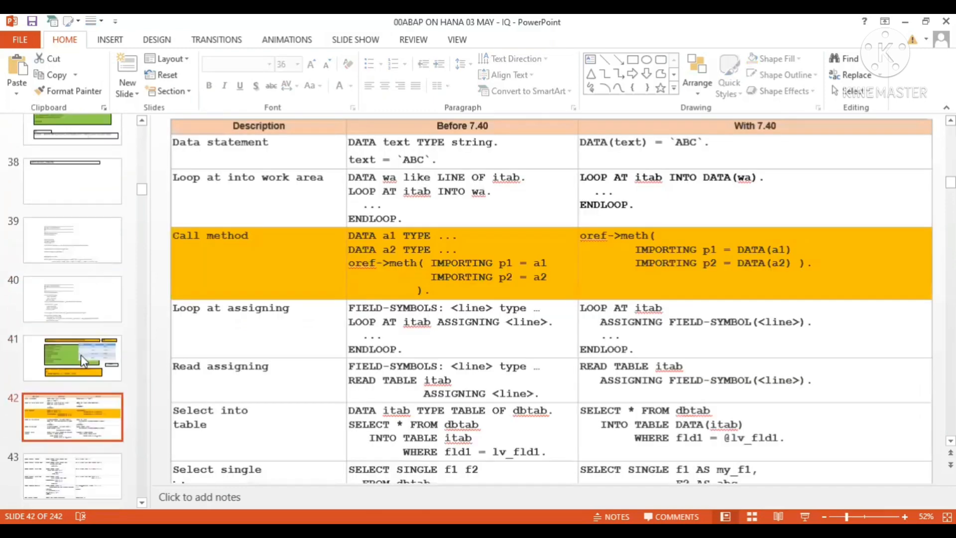
click(72, 239)
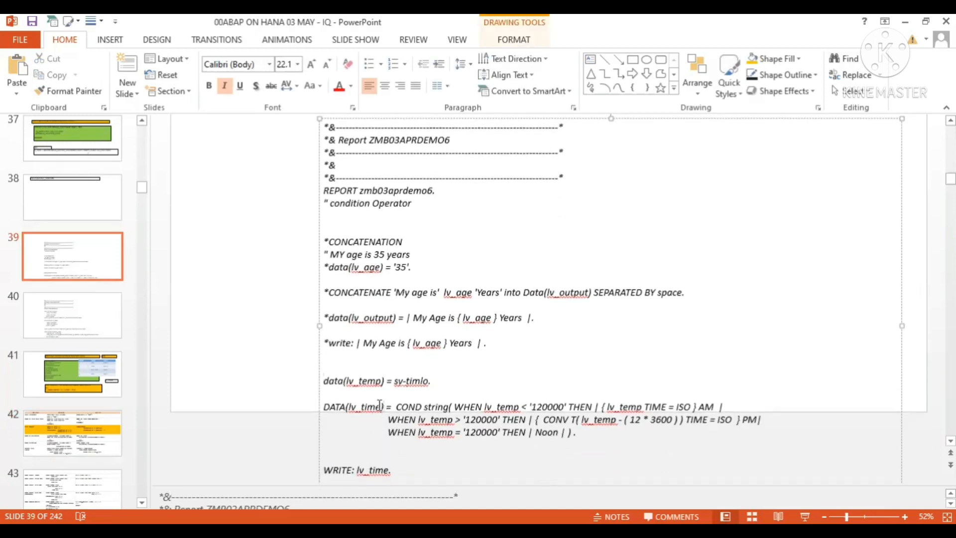
double_click(364, 407)
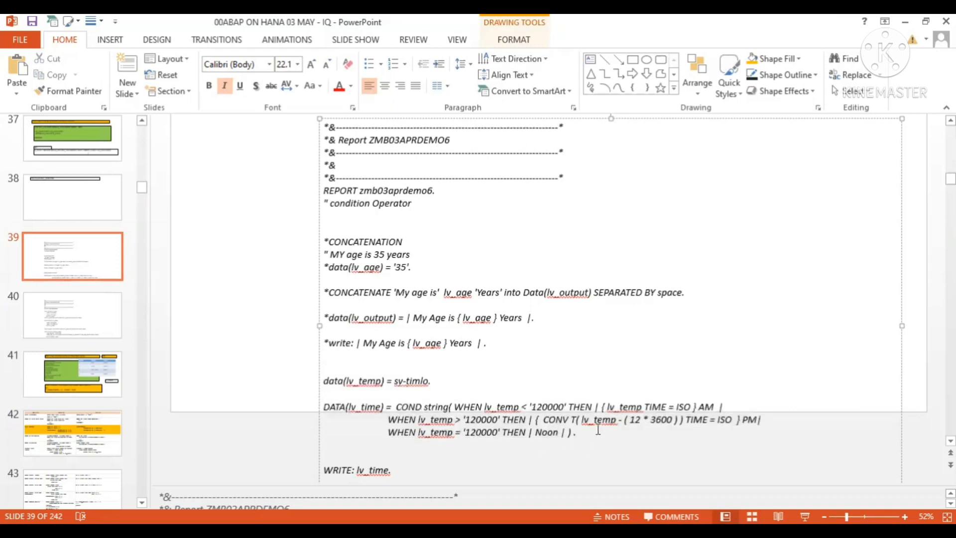
drag(582, 418, 681, 419)
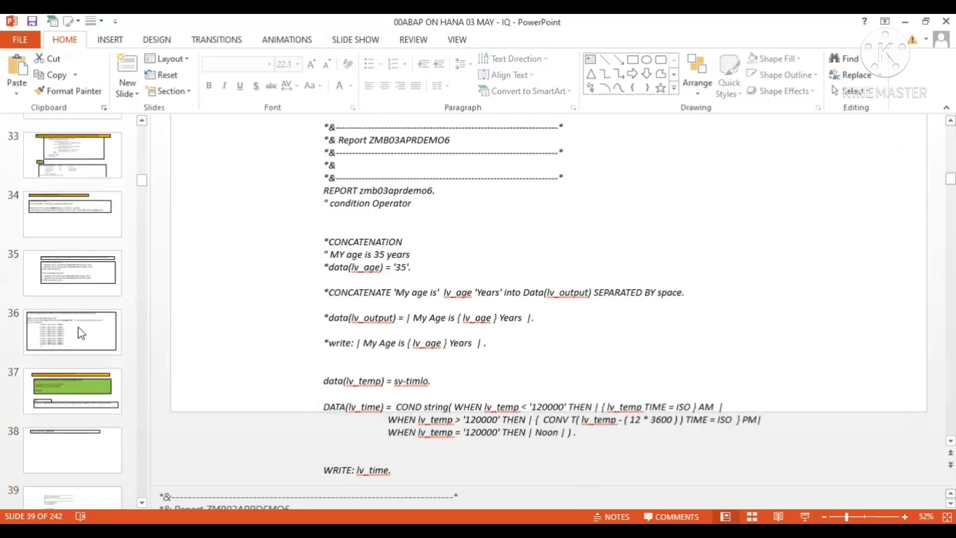
Browse slides 40, 34 and 33, then open slide 45 on the CORRESPONDING operator.
click(72, 382)
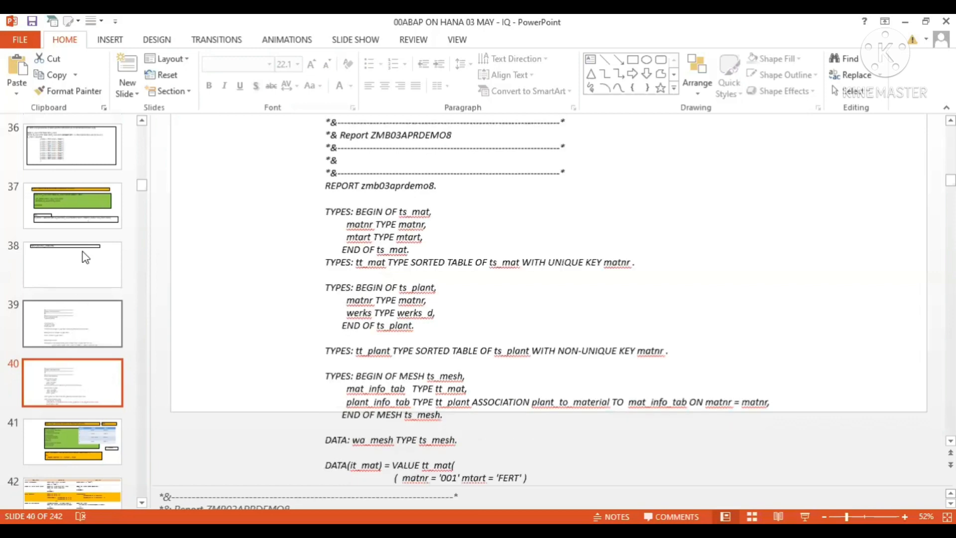
mouse_move(87, 337)
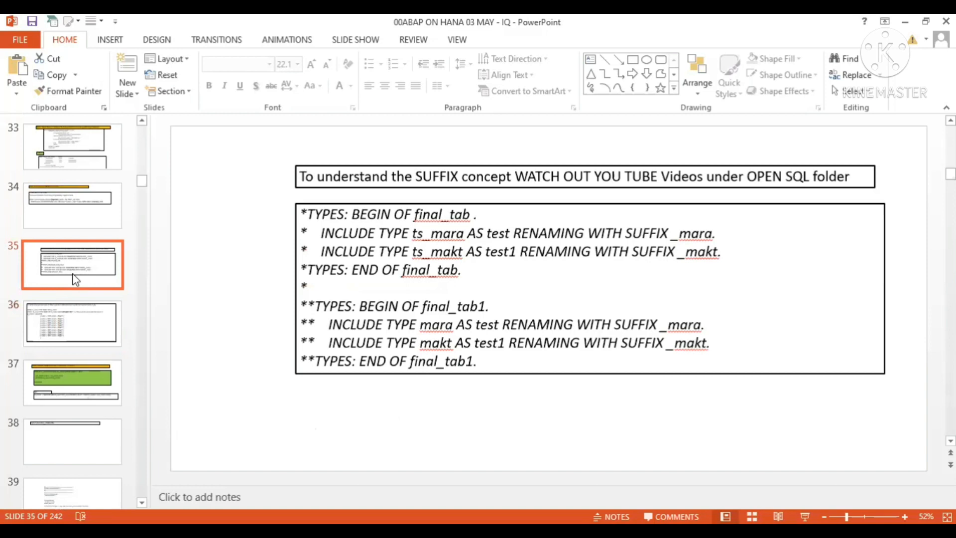
click(72, 206)
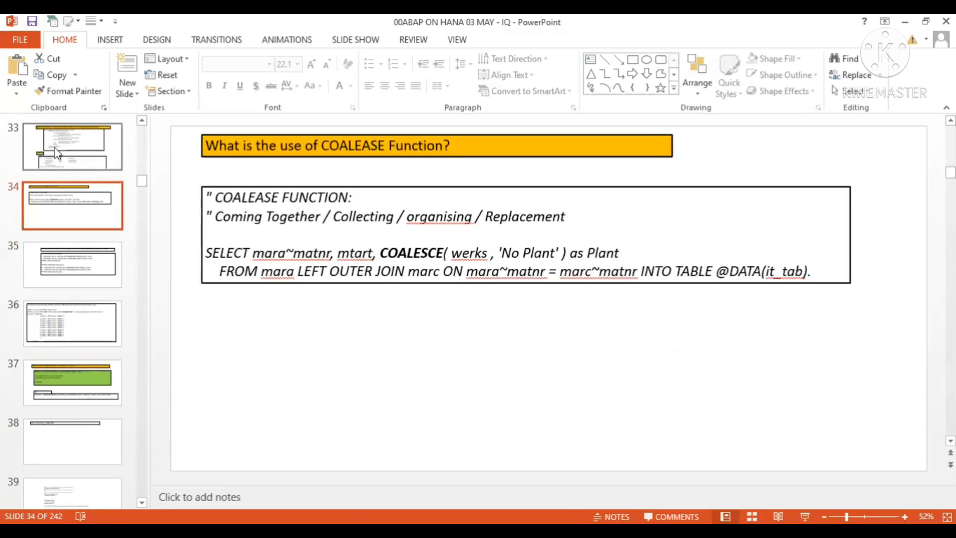
click(72, 145)
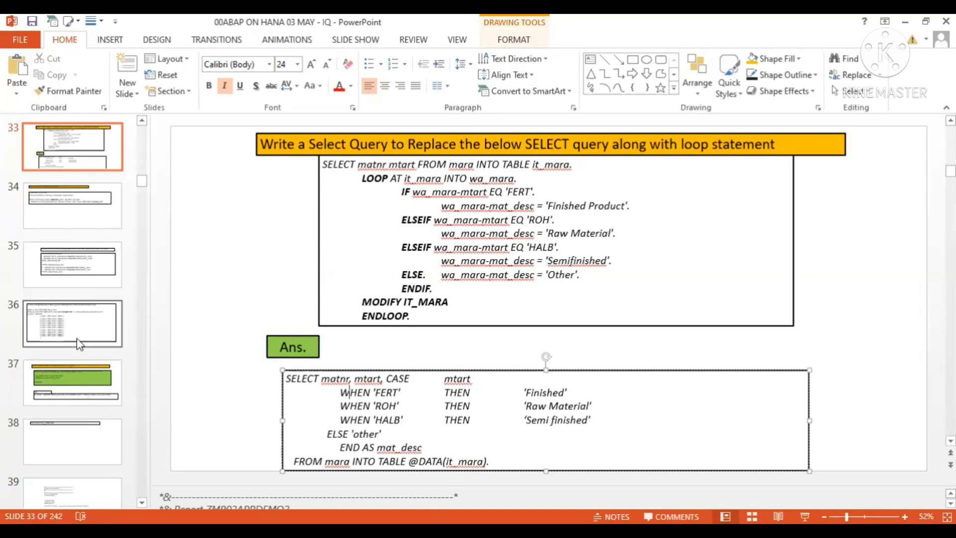
scroll(down, 3)
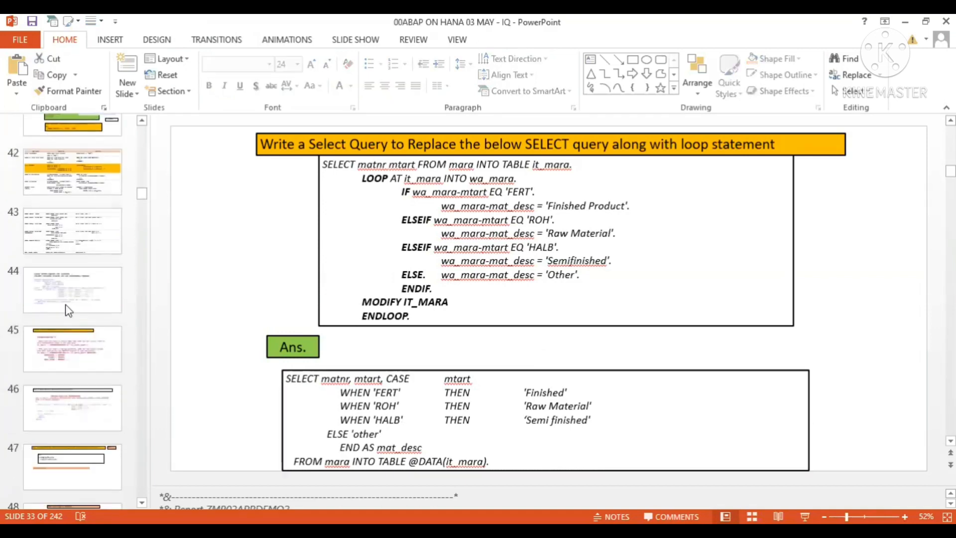
click(71, 348)
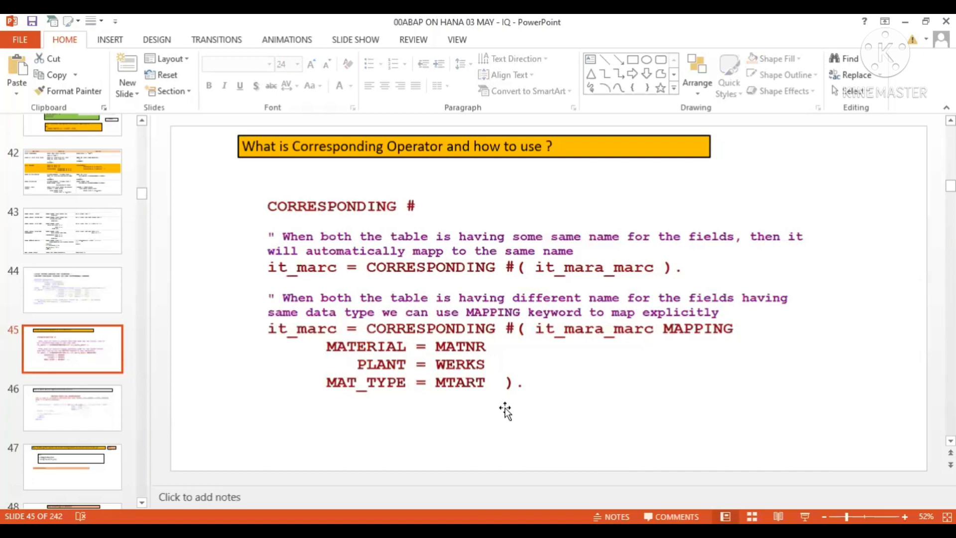
Look through slides 46, 48 and 51, then return to slide 46 on SWITCH with LET.
click(72, 407)
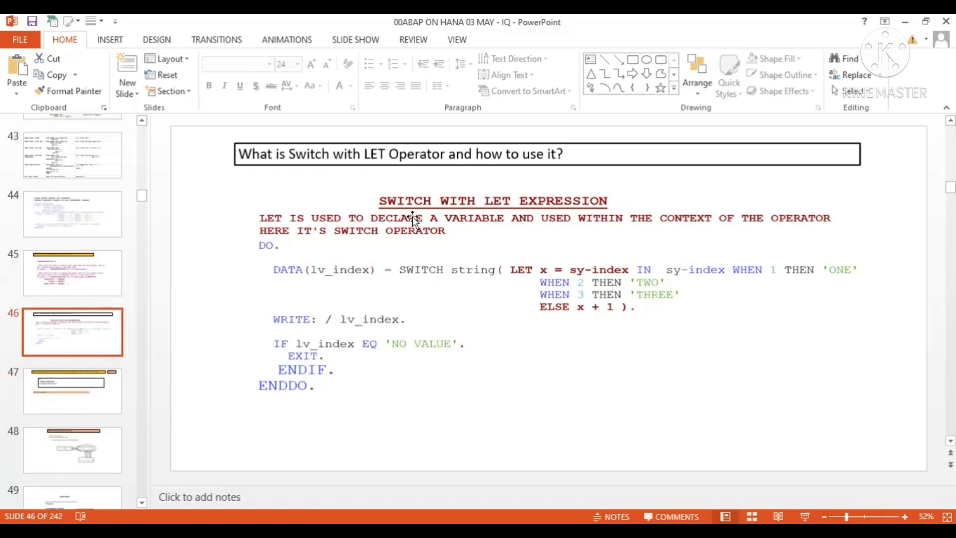
click(72, 449)
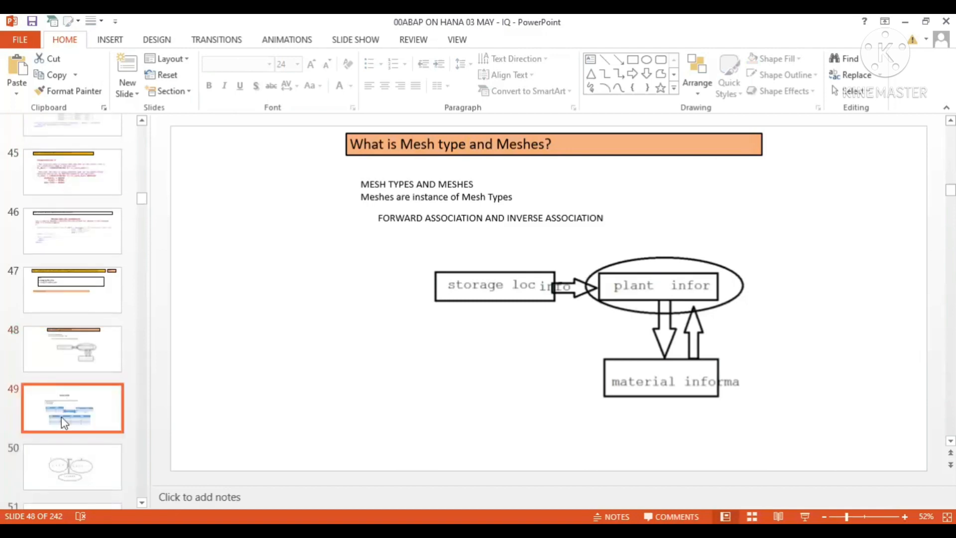
click(72, 466)
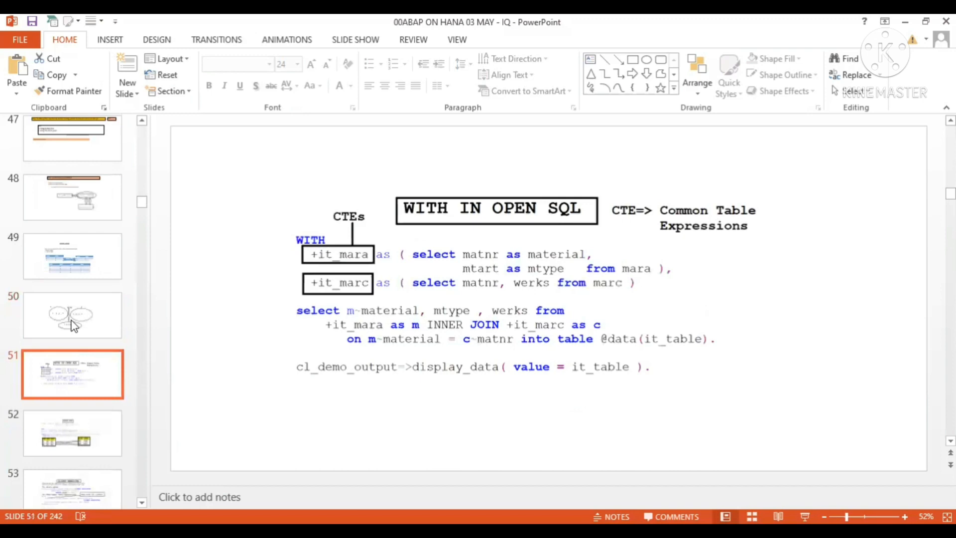
click(72, 140)
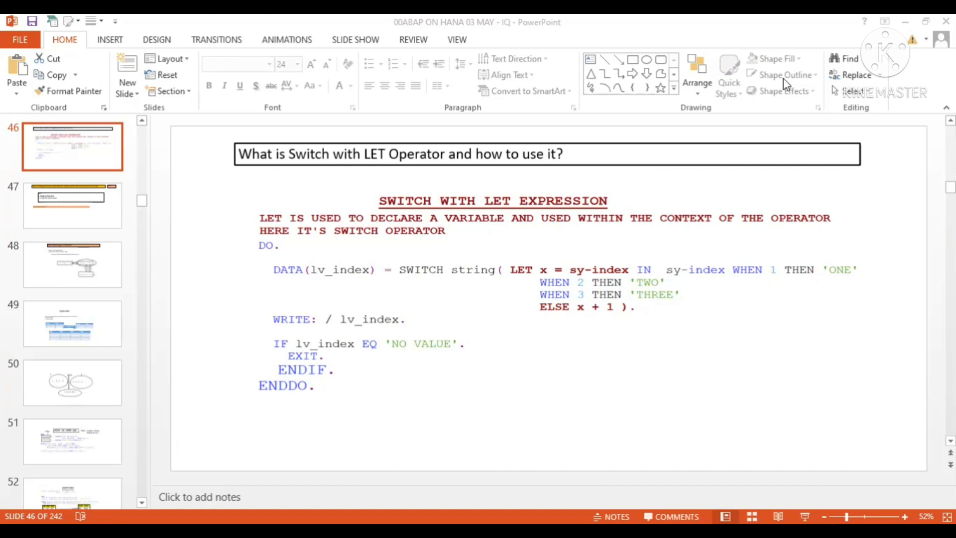
mouse_move(55, 213)
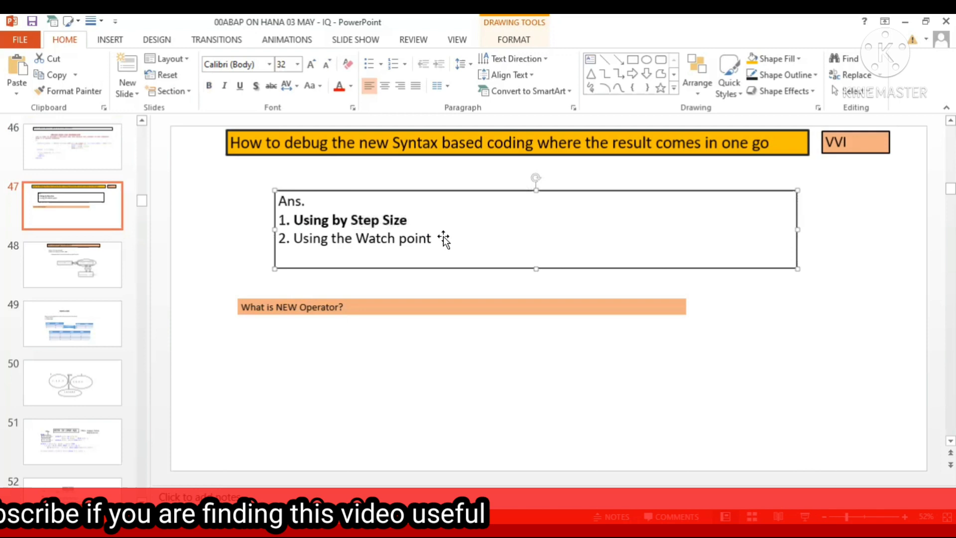
Set the 'What is NEW Operator?' heading text to font size 32.
click(305, 306)
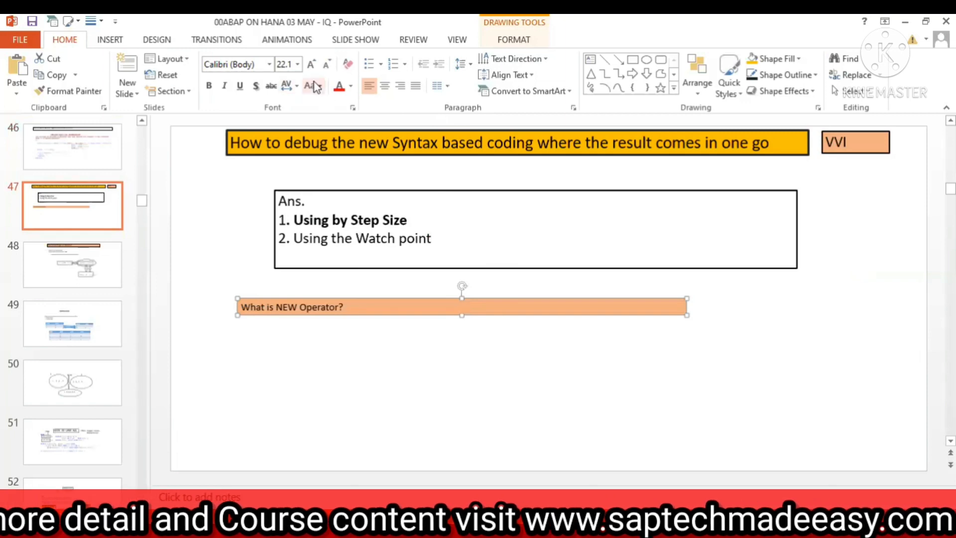
click(298, 65)
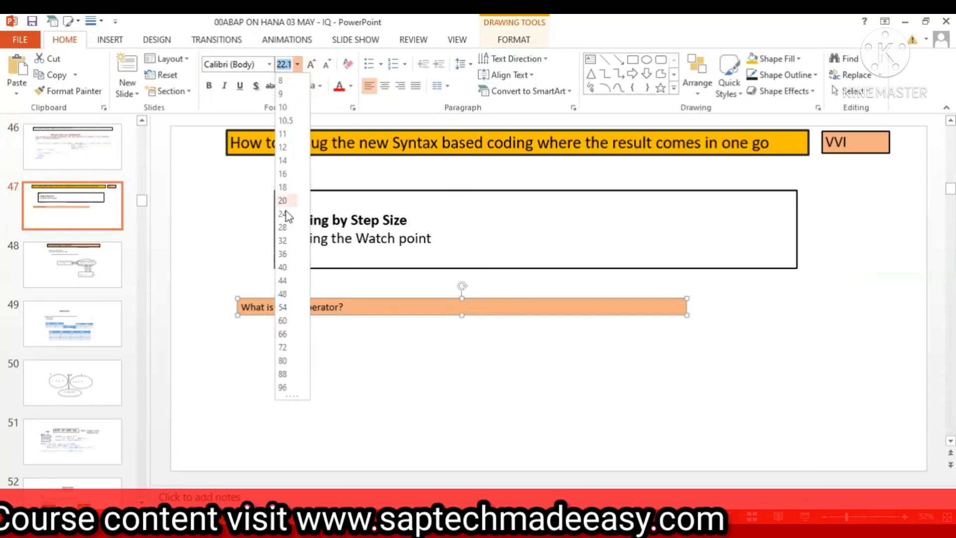
click(282, 200)
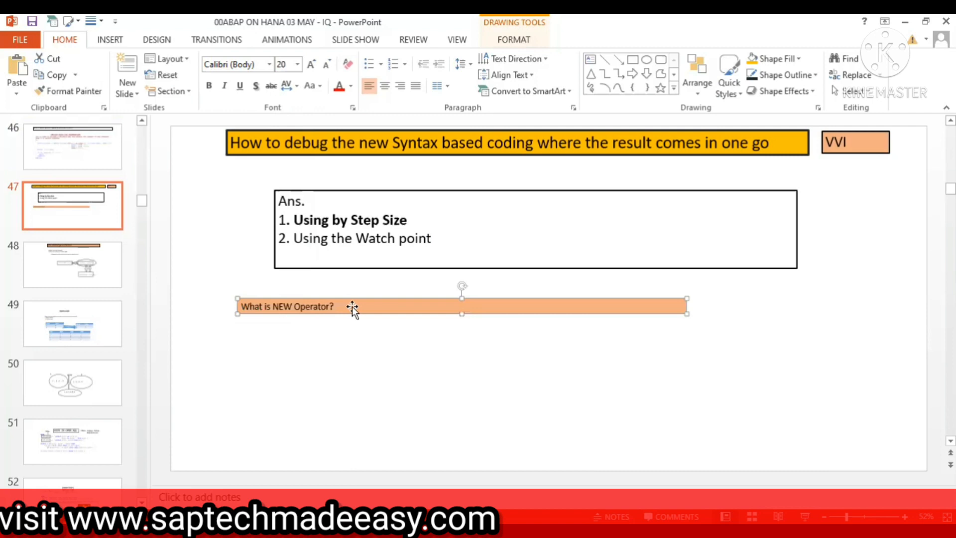
mouse_move(289, 252)
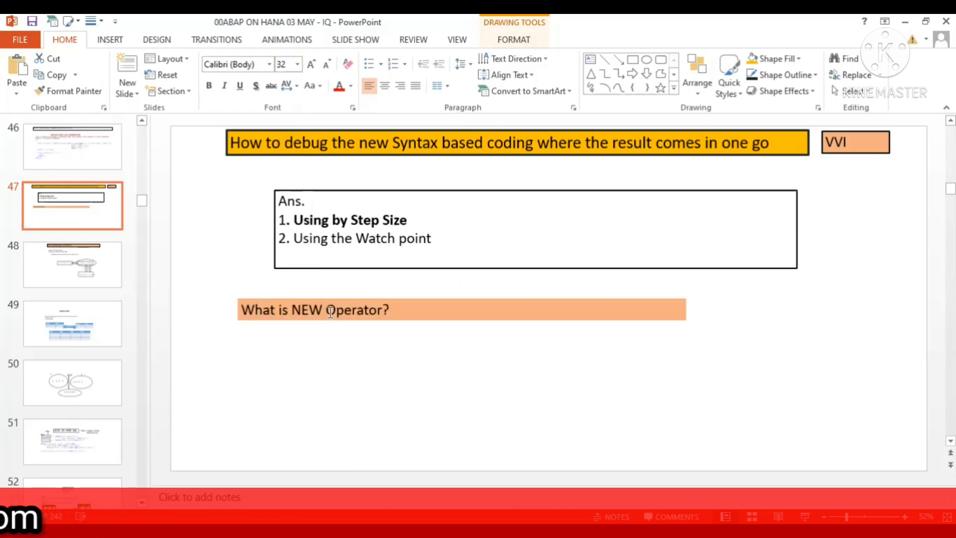
Put a copy of the VVI tag beside the heading and draw an empty answer box below.
click(315, 309)
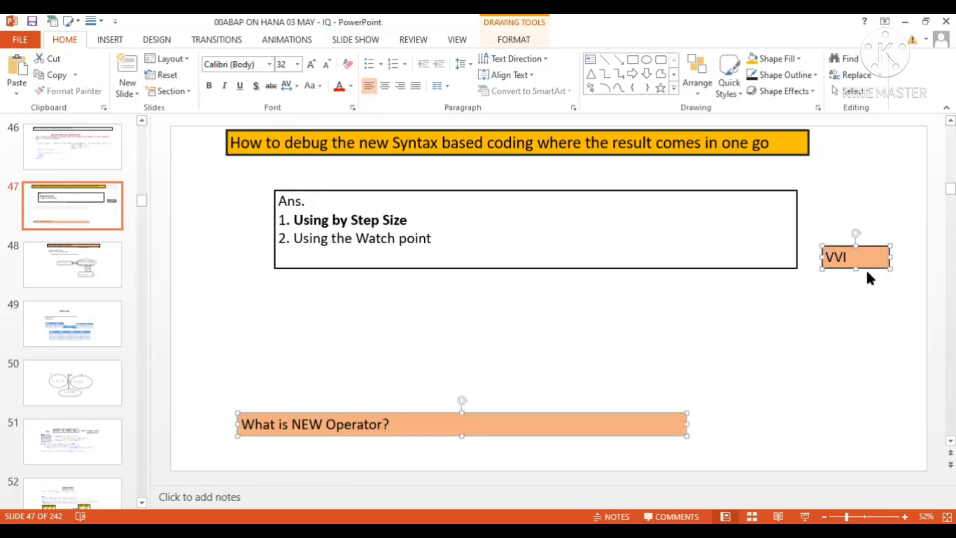
drag(855, 257, 855, 145)
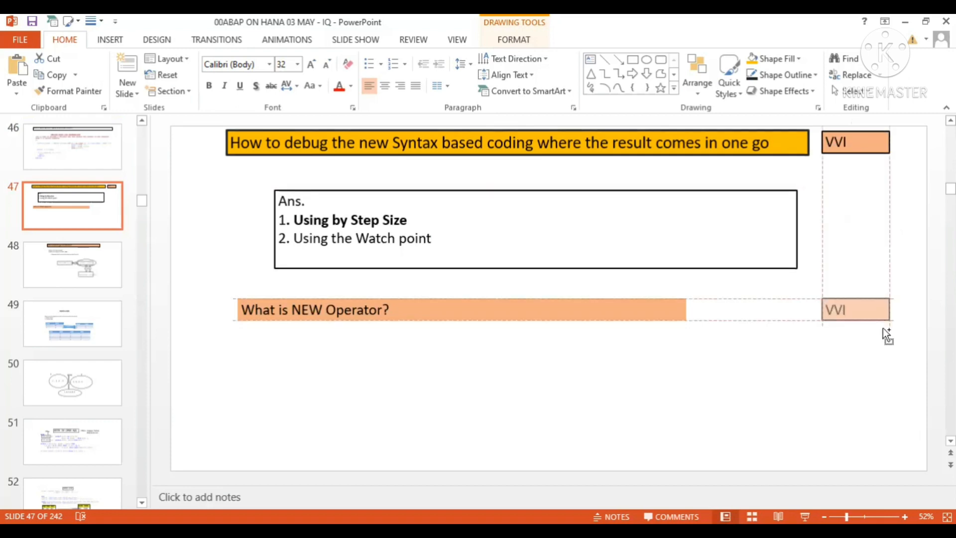
click(854, 309)
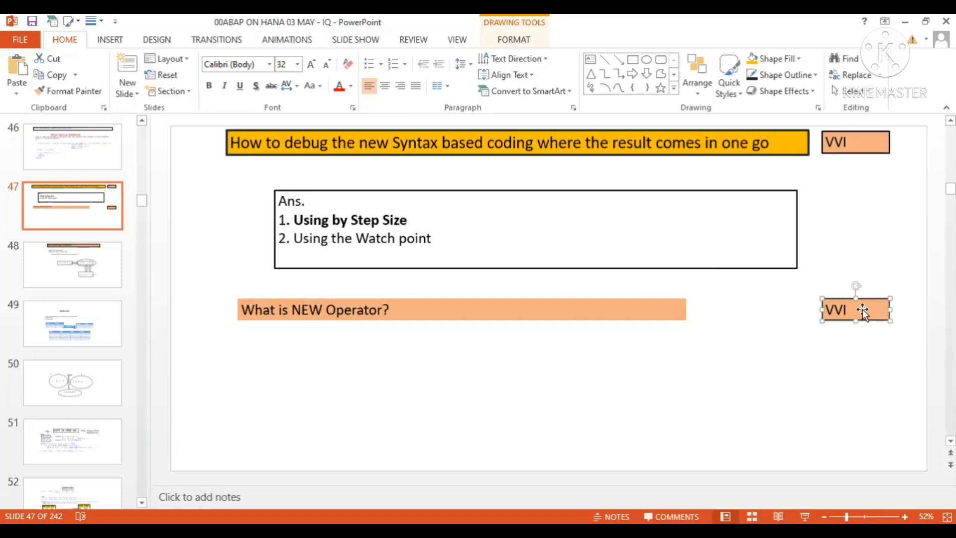
mouse_move(589, 75)
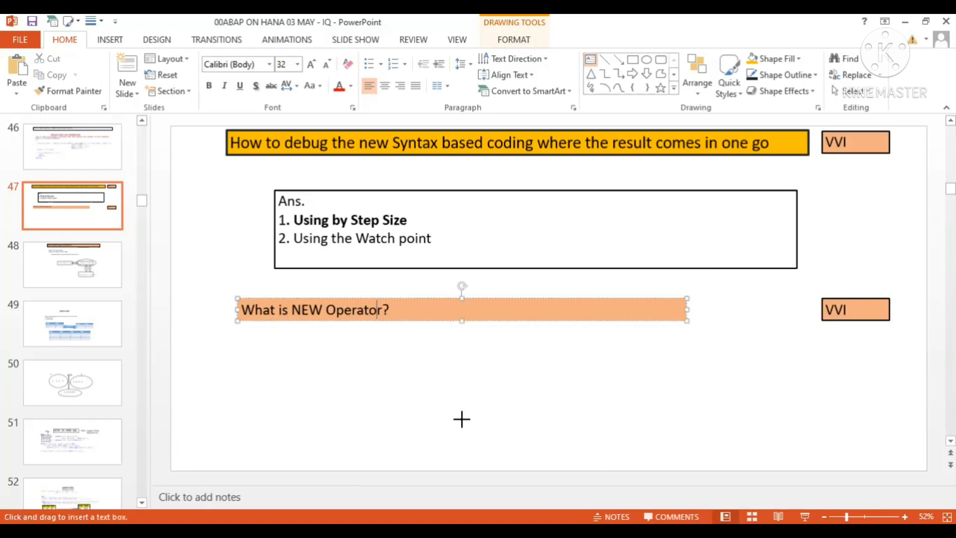
drag(274, 350, 798, 420)
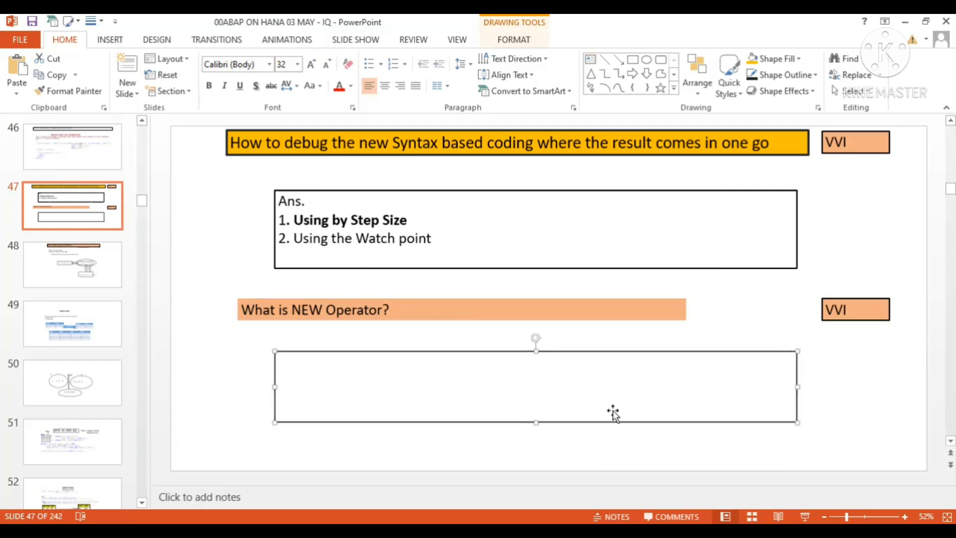
click(315, 309)
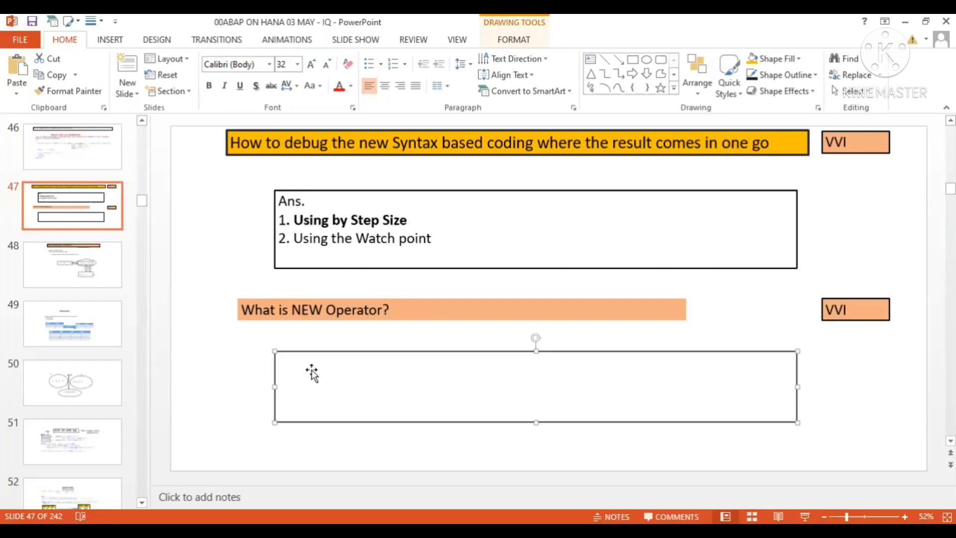
Type the declaration 'Data: REF_OBJ TYPE REF TO CL_ABC.' into the answer box.
text(data)
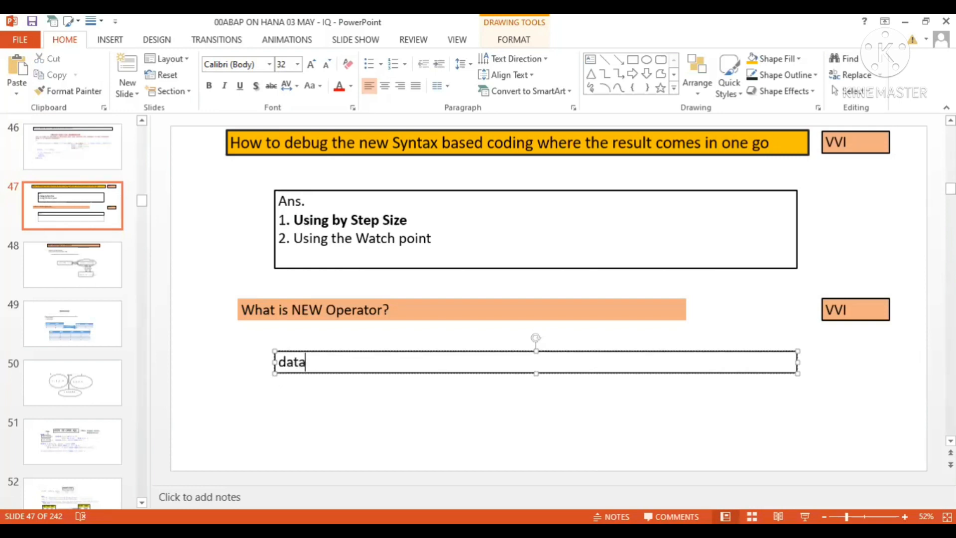
text(Data)
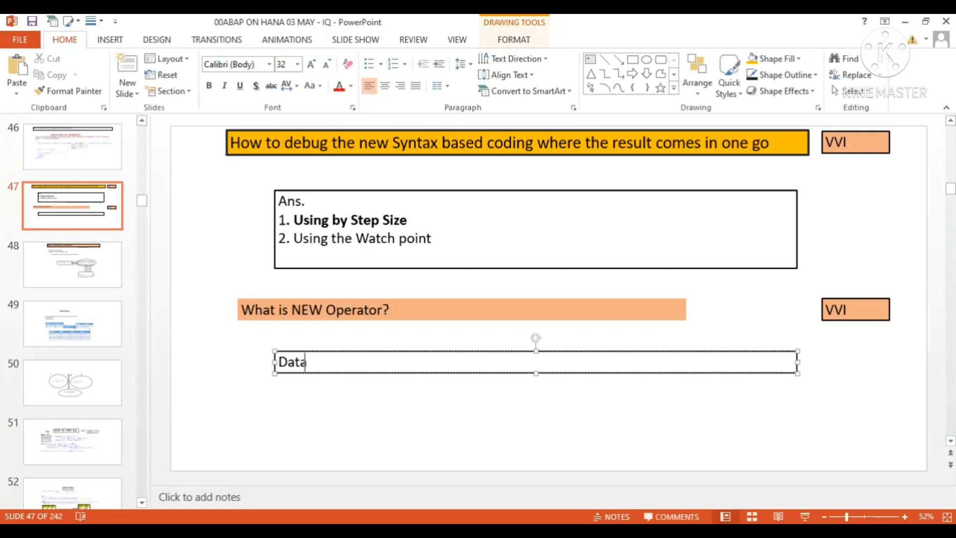
text(:)
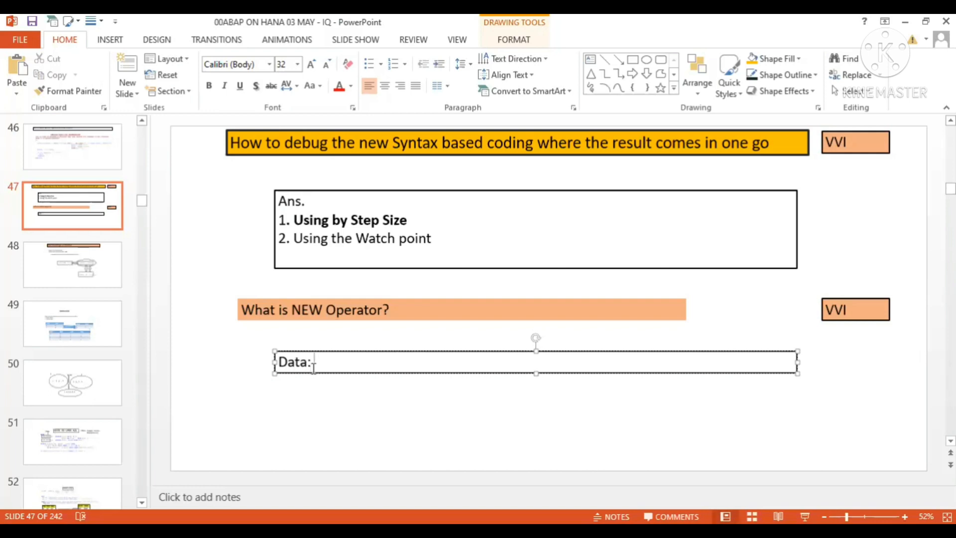
click(314, 361)
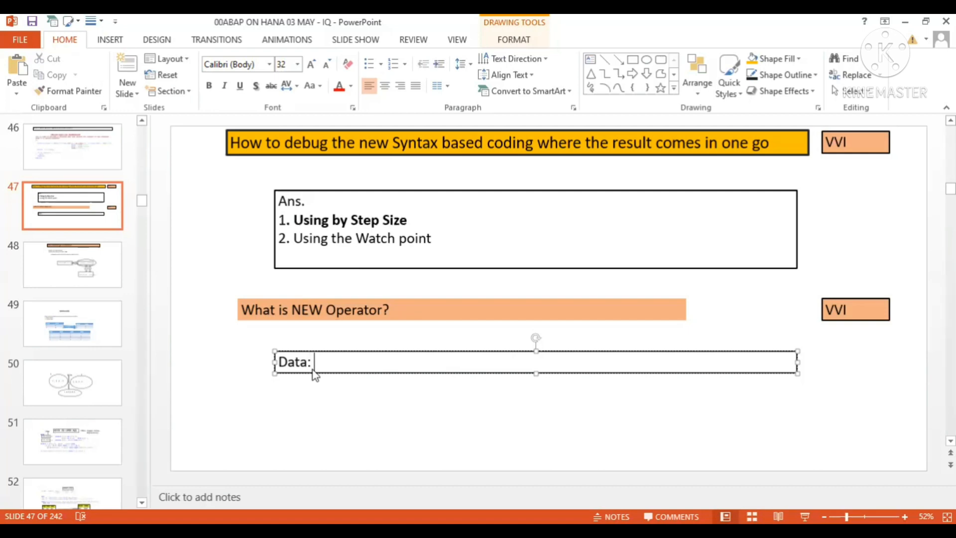
text(REF_)
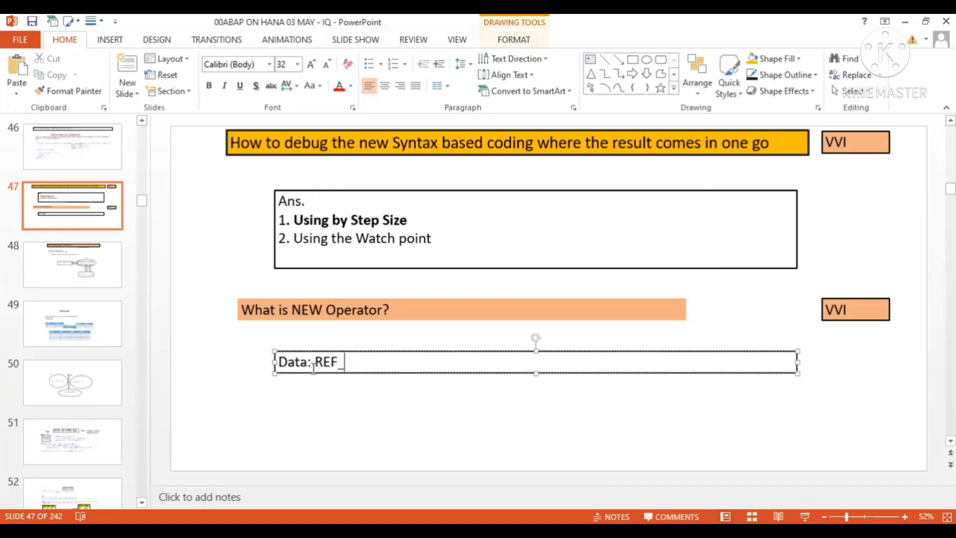
text(OBJ)
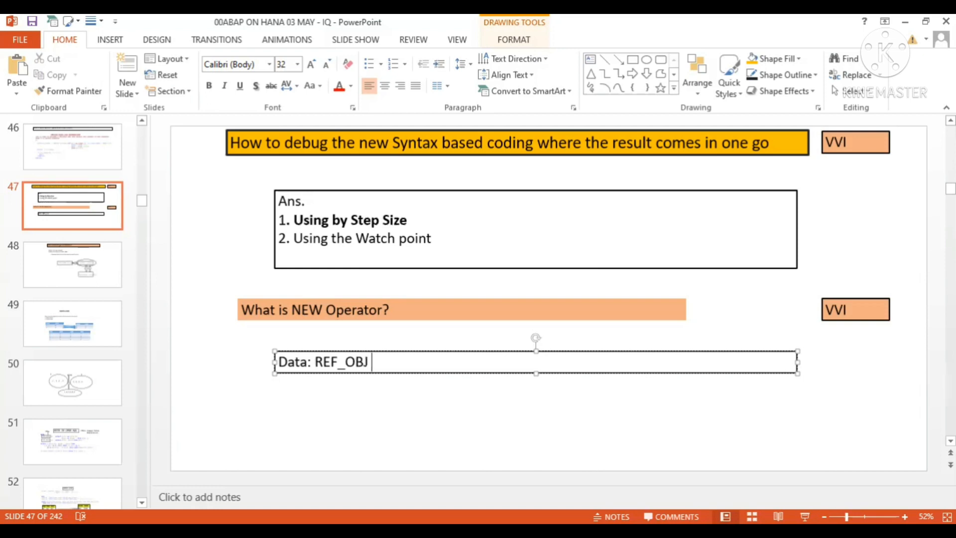
text(TYPE REF)
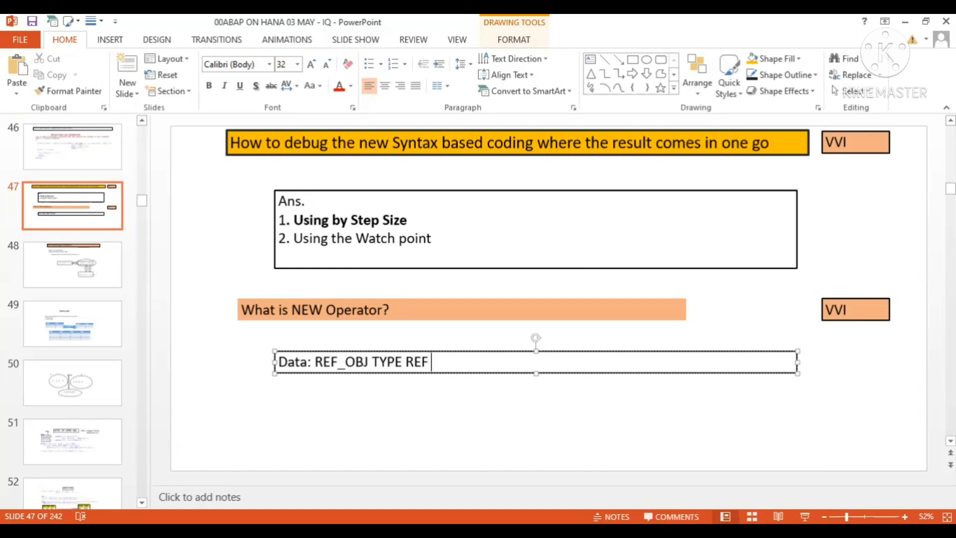
text(TO CL_ABC.)
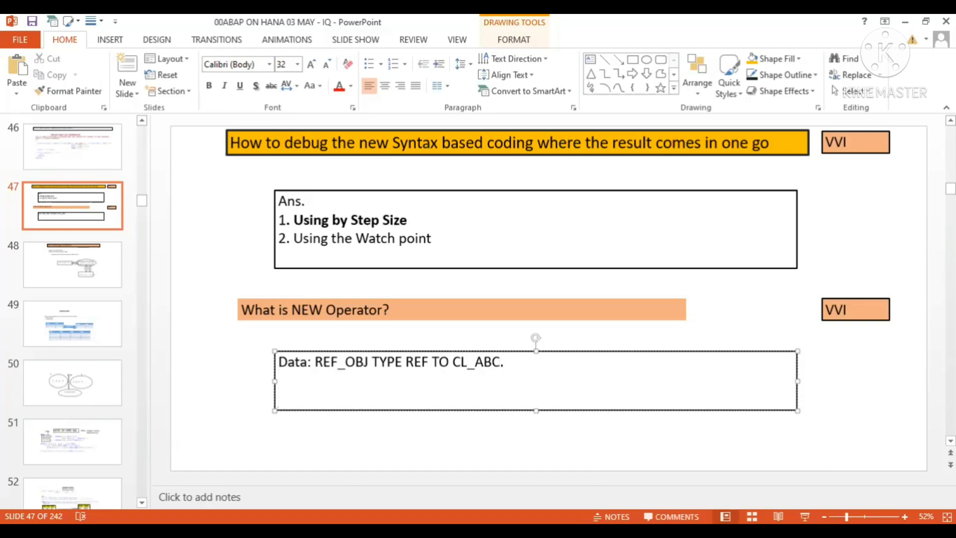
Add 'CREATE OBJECT ref_obj.' and change REF_OBJ in the declaration to lowercase.
text(CREATE)
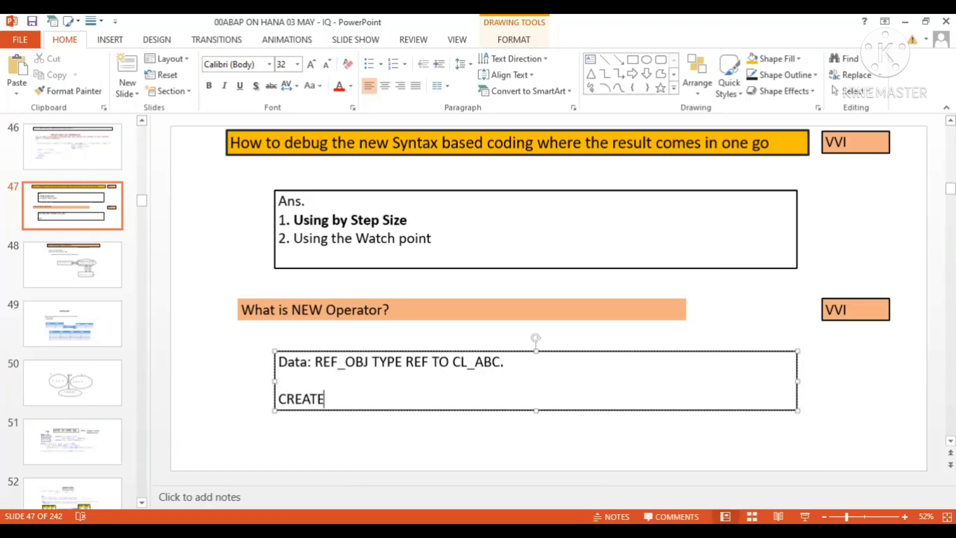
text(OBJECT)
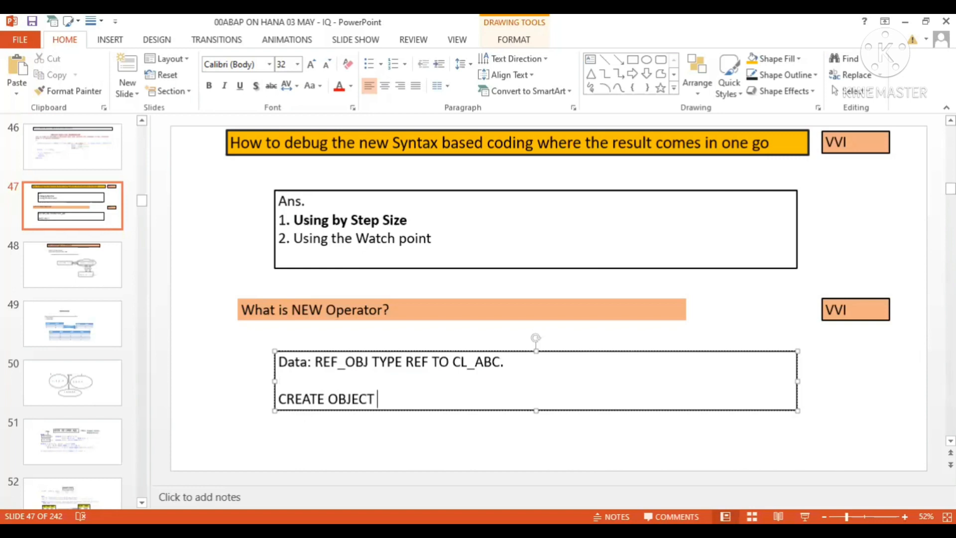
text(ref)
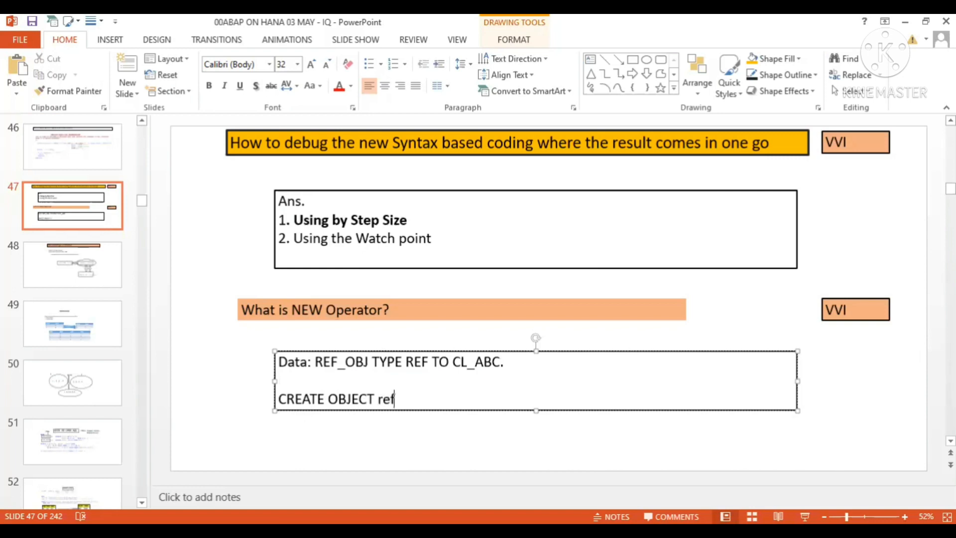
text(_obj.)
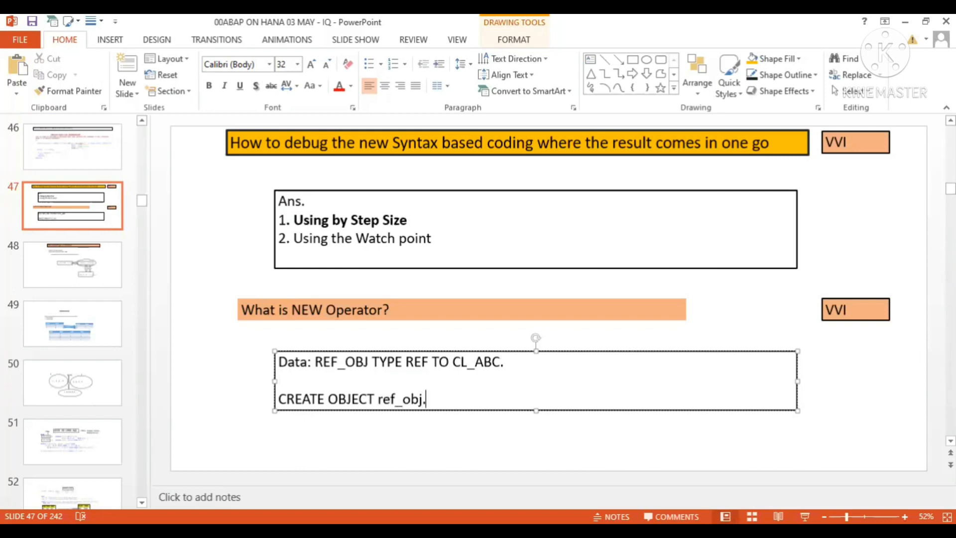
double_click(341, 361)
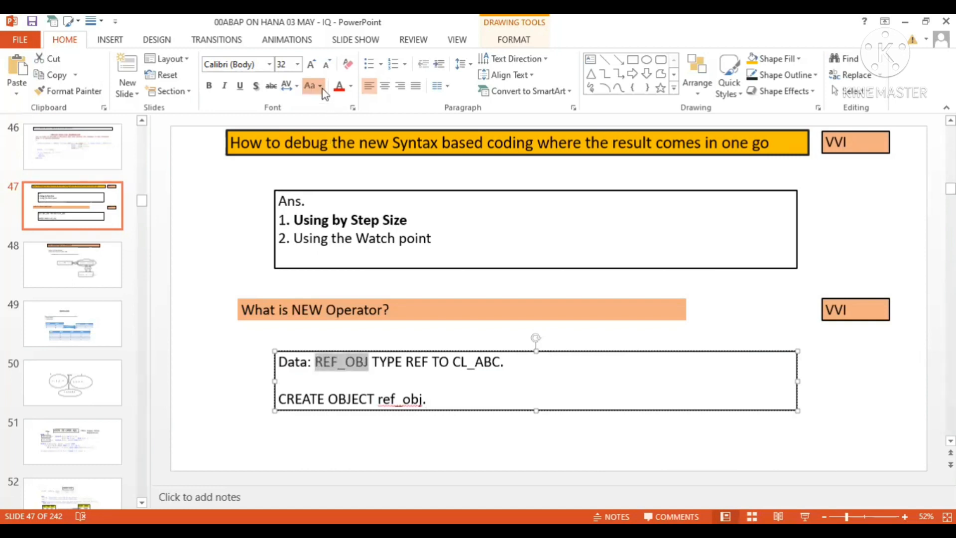
click(313, 85)
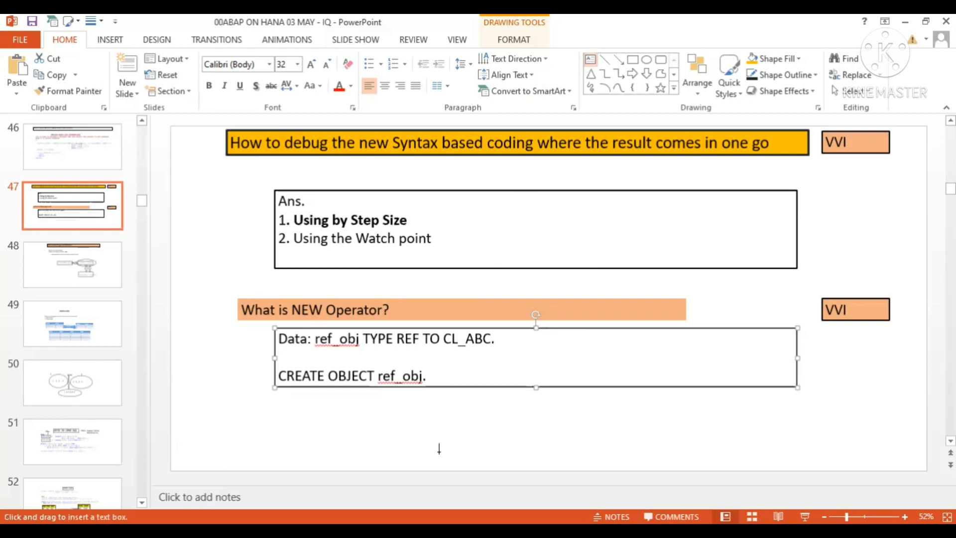
Draw a text box below the two-step code reading 'Ref_obj = NEW CL_ABC.'.
drag(274, 413, 657, 464)
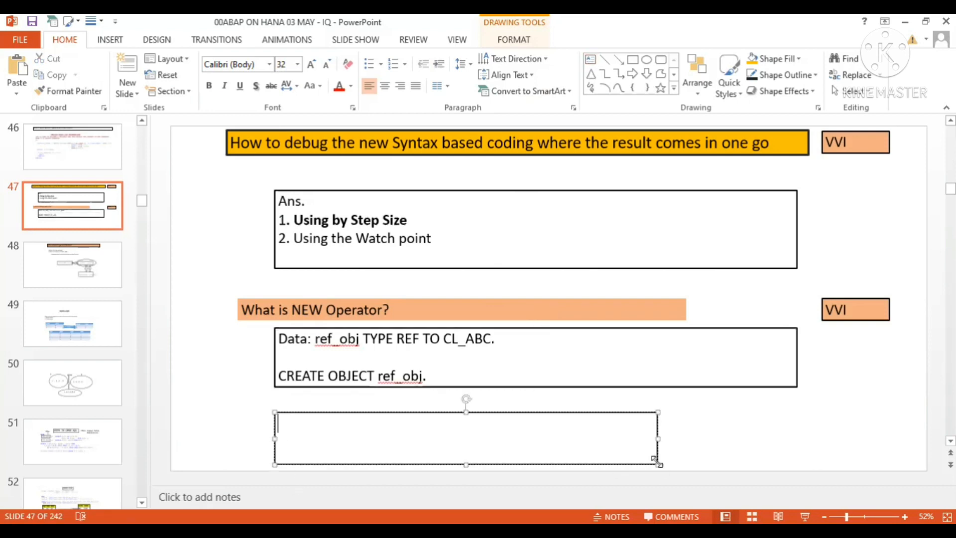
text(re)
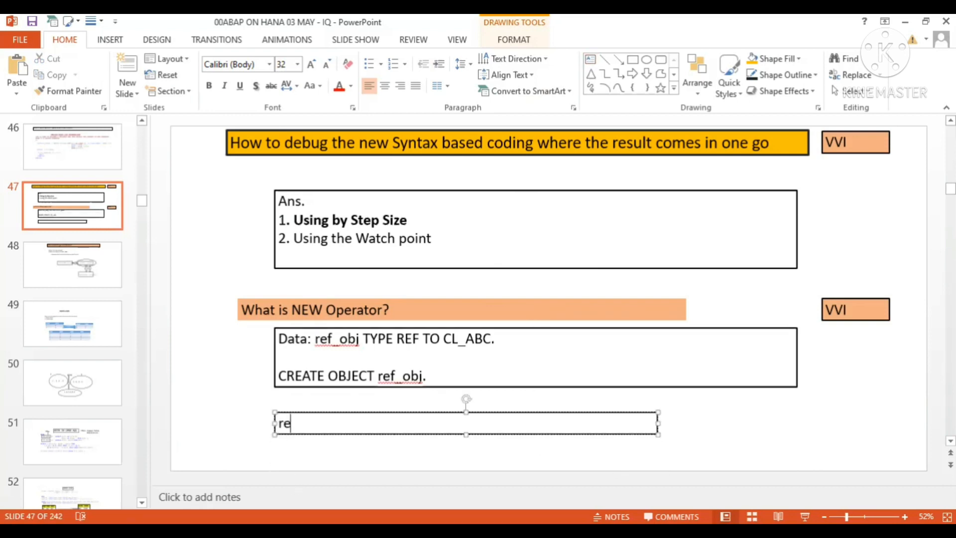
text(Ref_obj)
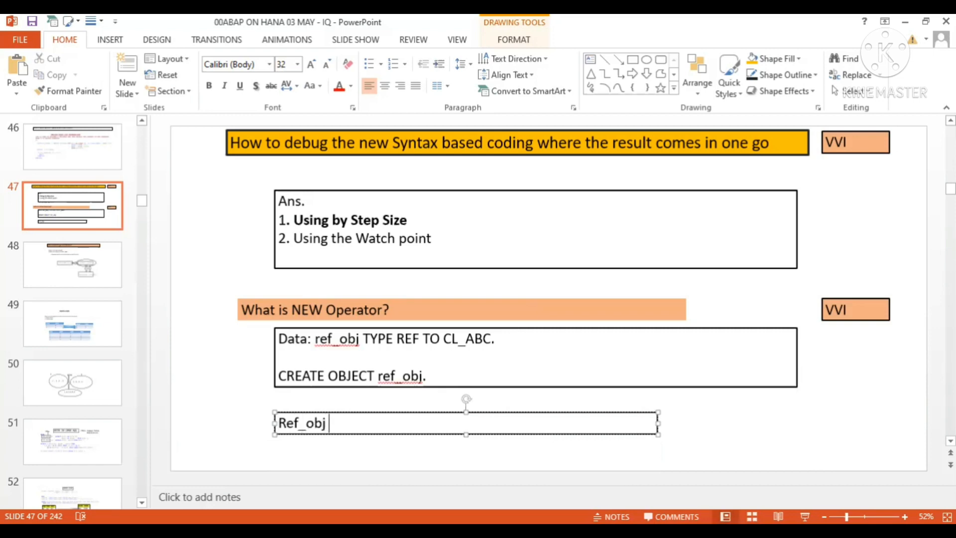
text(= NEW)
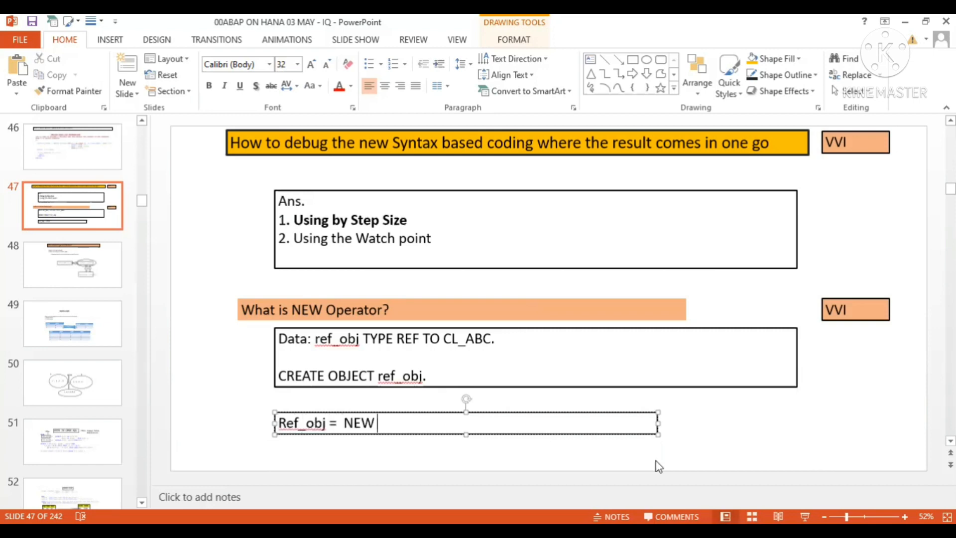
text(CL_ABC.)
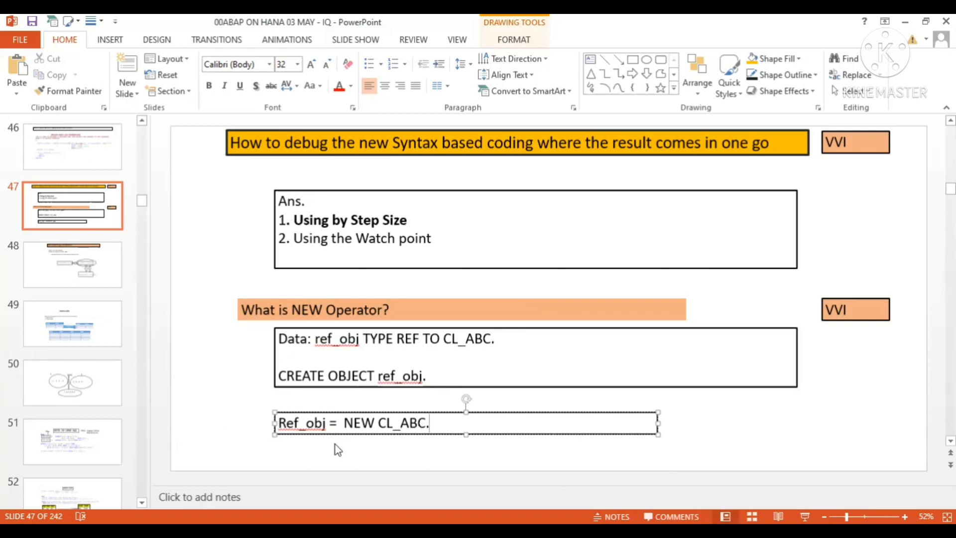
double_click(300, 422)
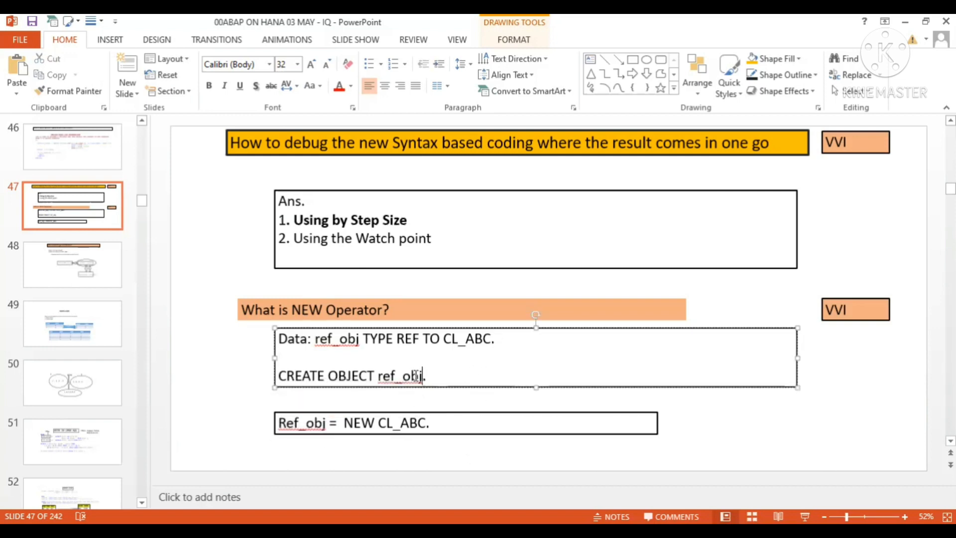
Bold the word NEW in the 'Ref_obj = NEW CL_ABC.' line.
double_click(399, 375)
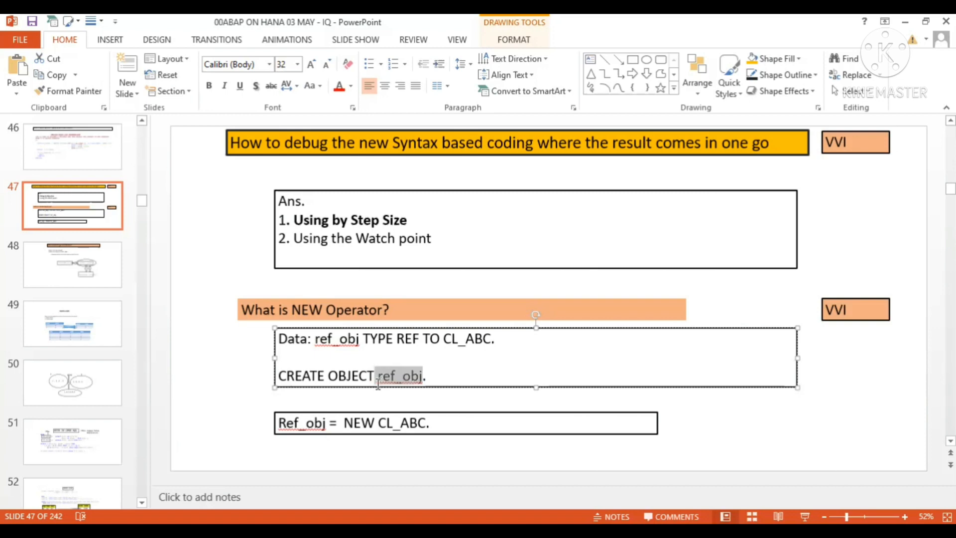
click(399, 423)
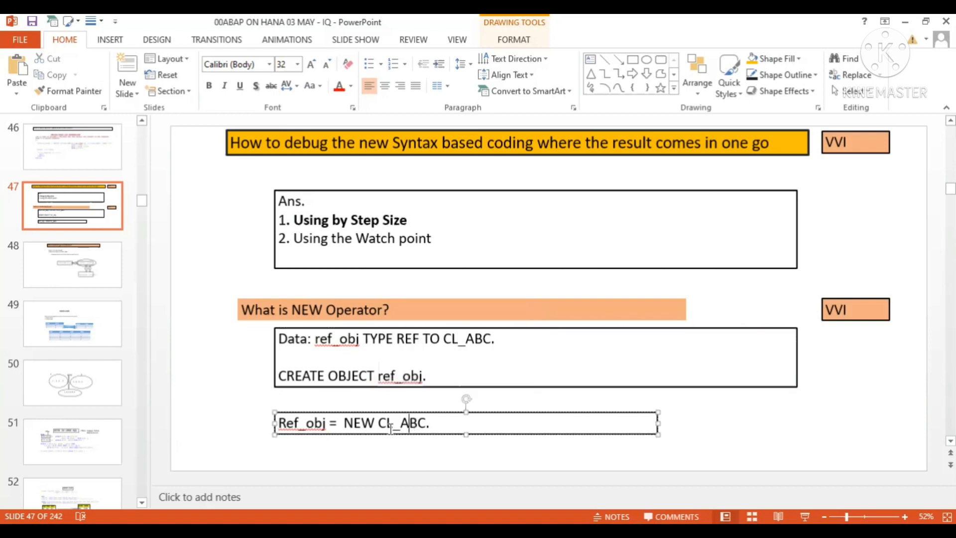
double_click(400, 423)
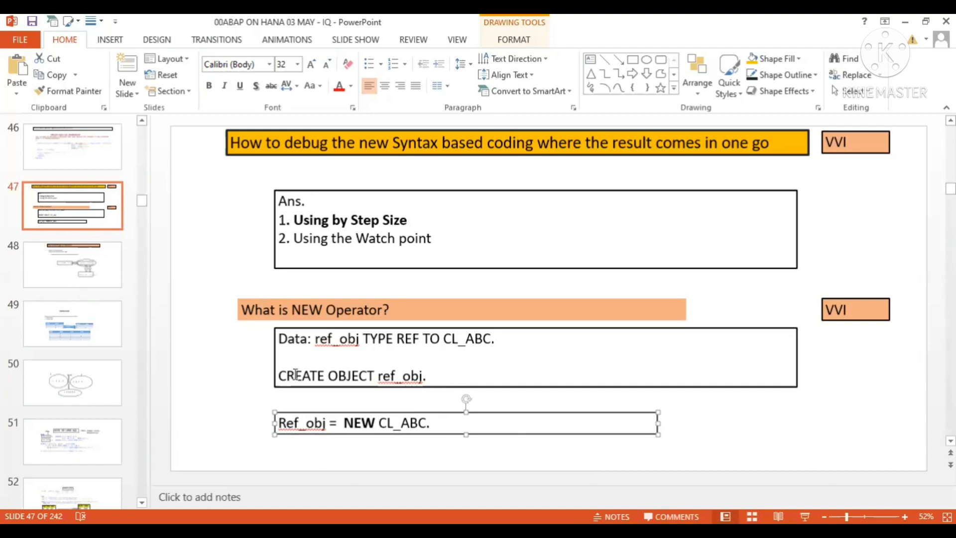
click(332, 310)
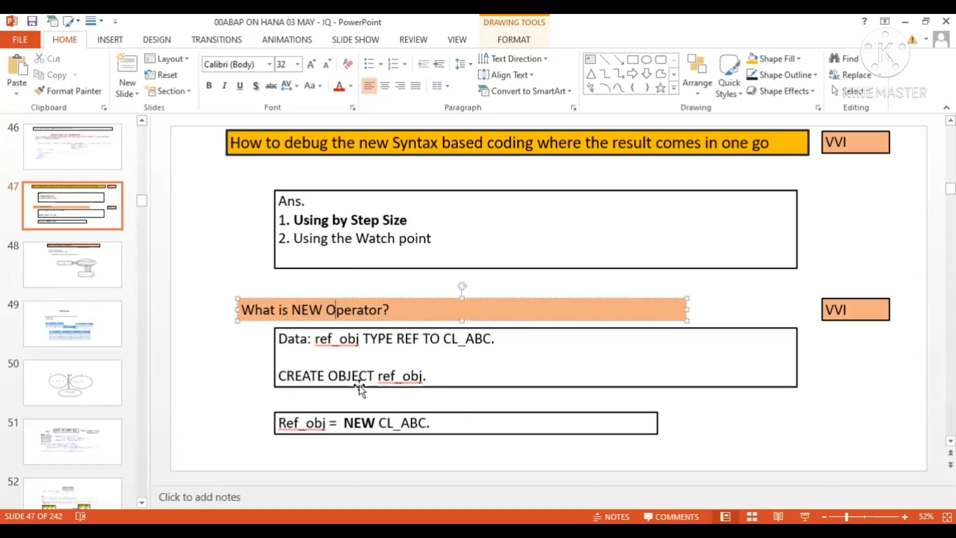
double_click(358, 423)
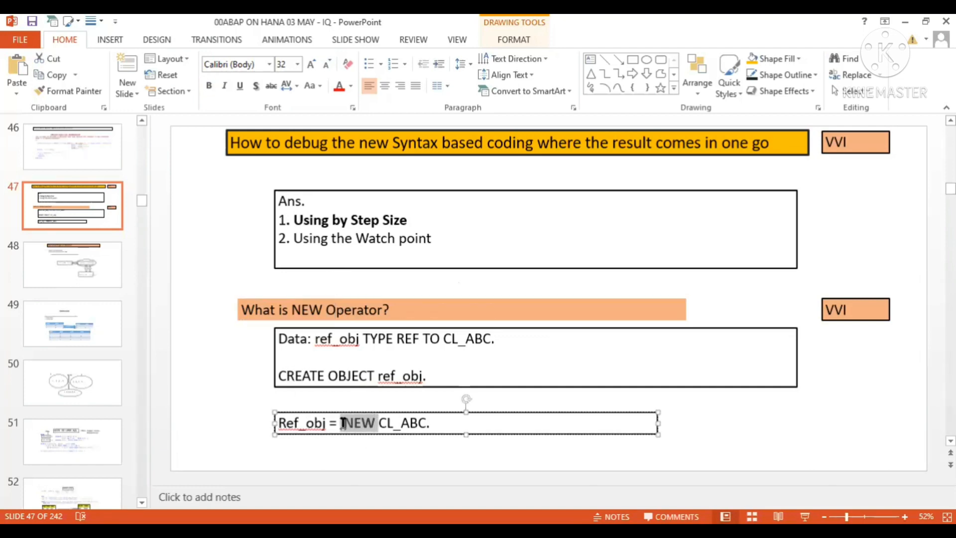